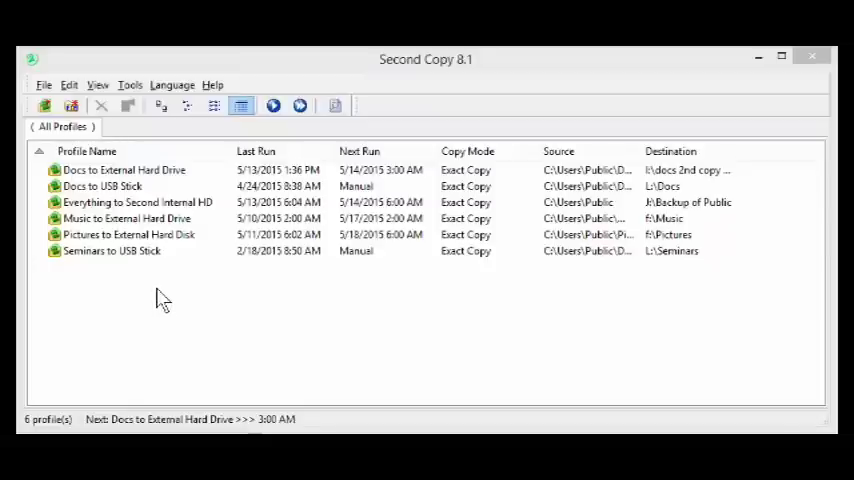
- Show the Docs to External Hard Drive profile's source and destination folders on the wizard's Where? page
{"action": "left_click", "coordinate": [136, 202]}
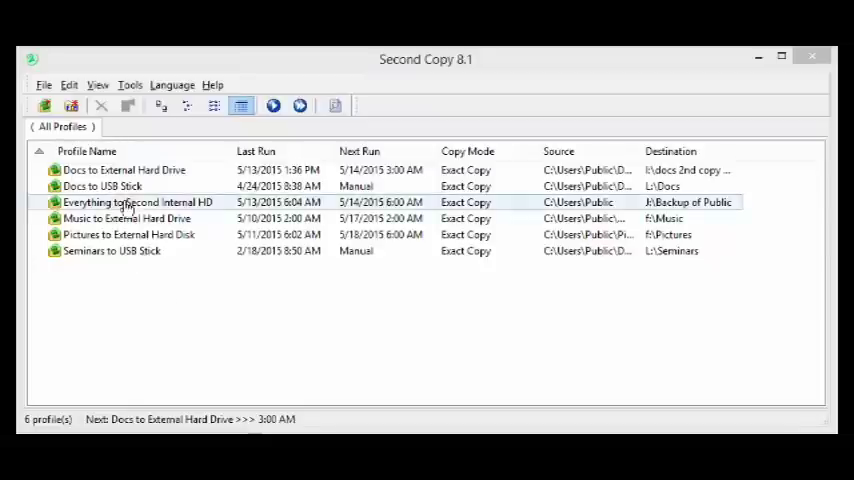
{"action": "left_click", "coordinate": [100, 186]}
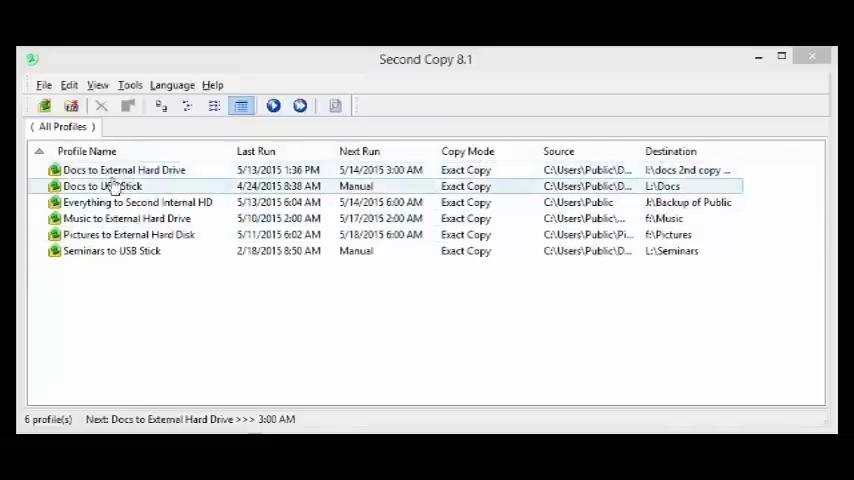
{"action": "left_click", "coordinate": [124, 168]}
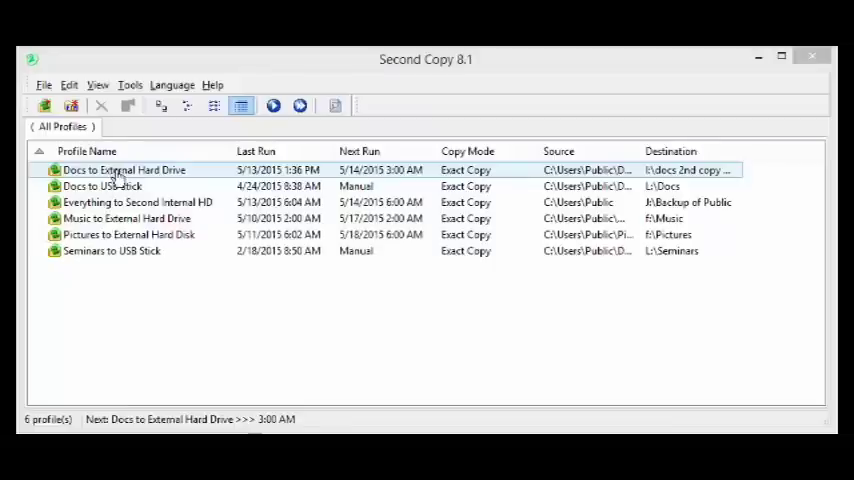
{"action": "left_click", "coordinate": [124, 168]}
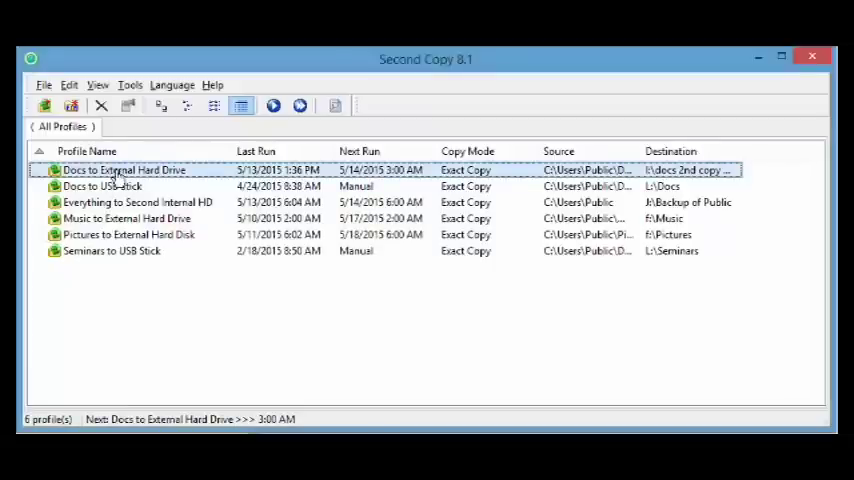
{"action": "left_click", "coordinate": [44, 84]}
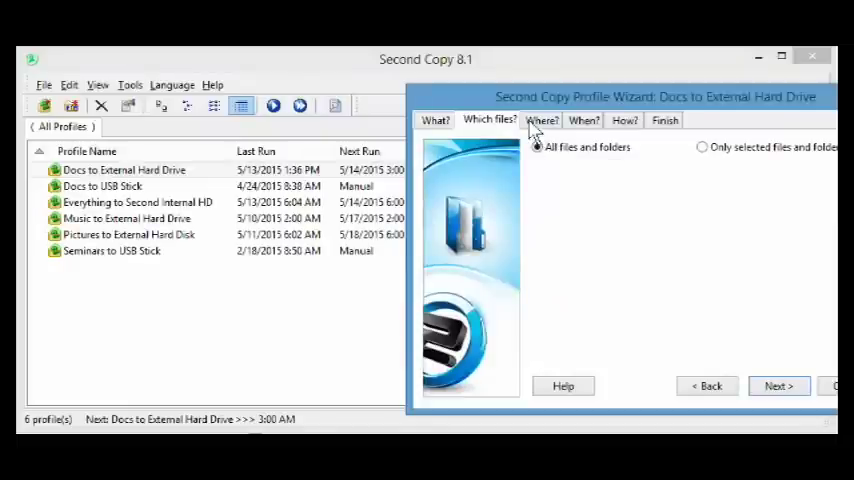
{"action": "left_click", "coordinate": [542, 120]}
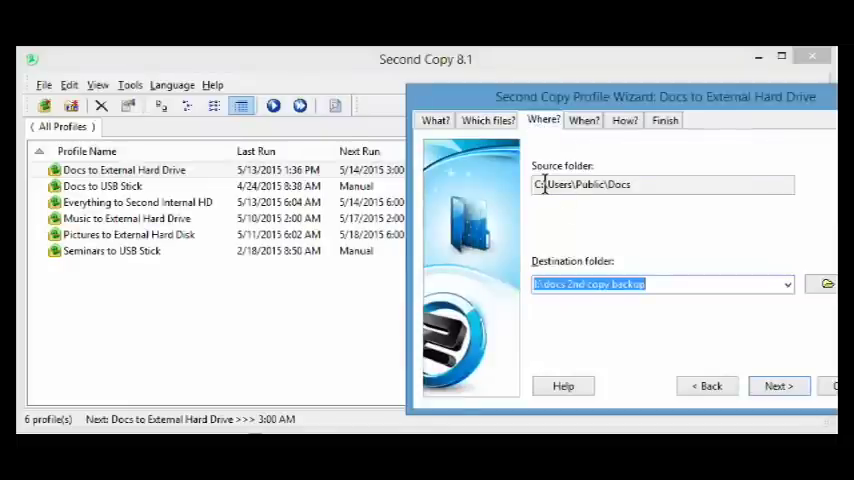